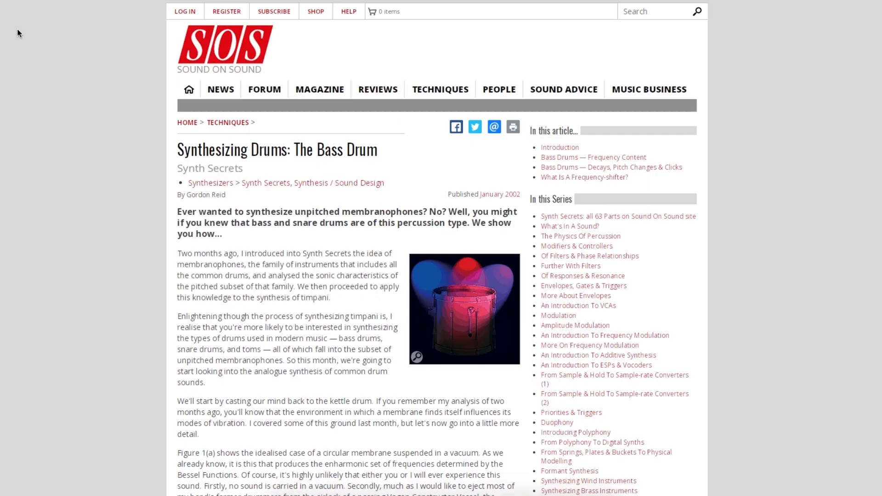
Step: Open 'Practical Bass Drum Synthesis' from the series sidebar and read its ARP Axxe diagrams
scroll(down, 3)
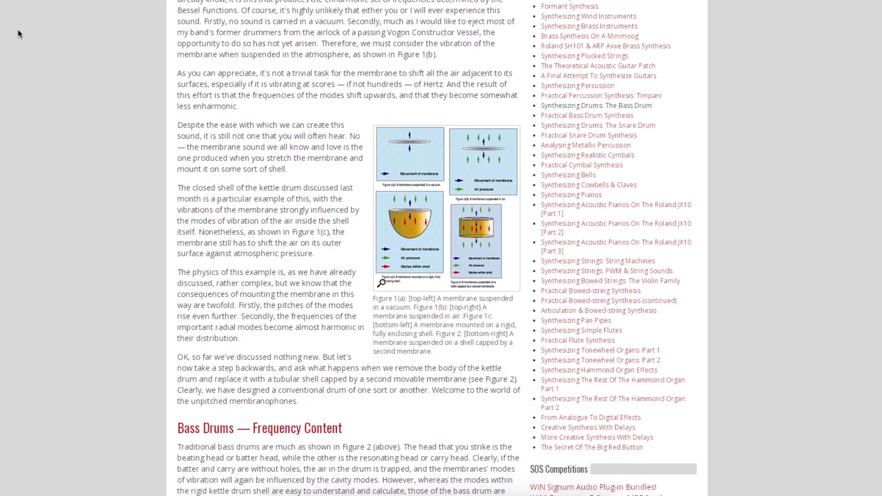
scroll(down, 3)
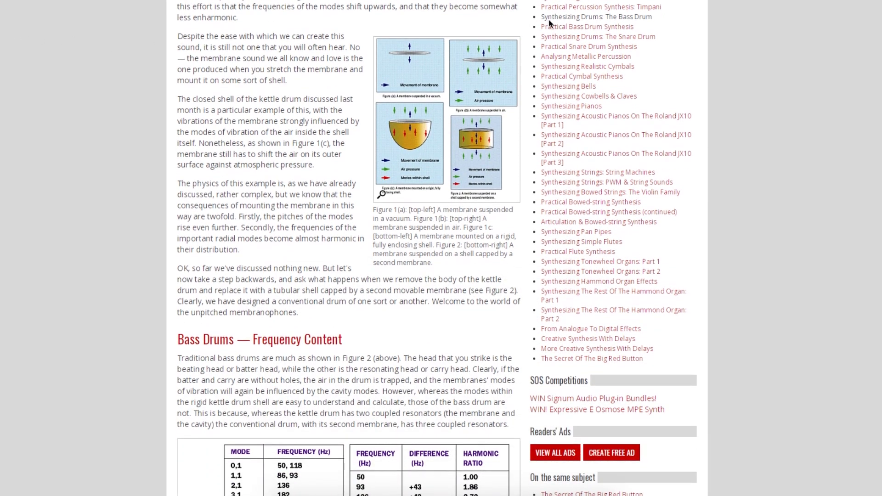
mouse_move(583, 32)
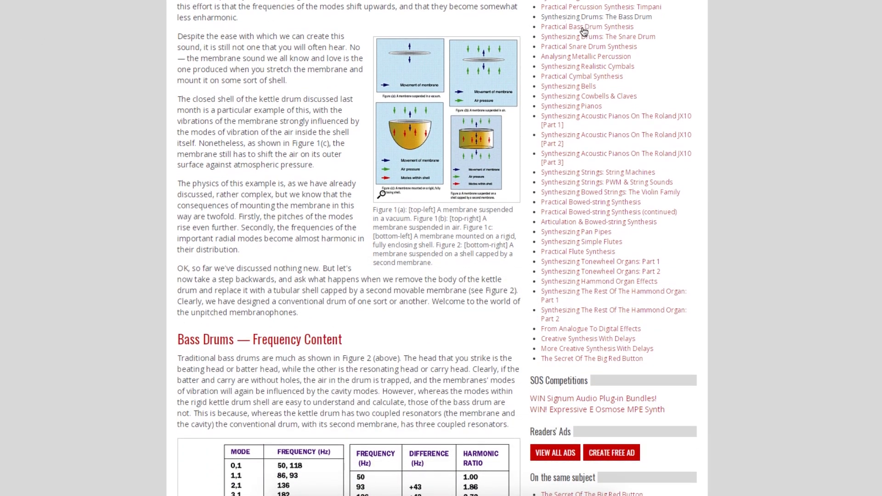
click(586, 26)
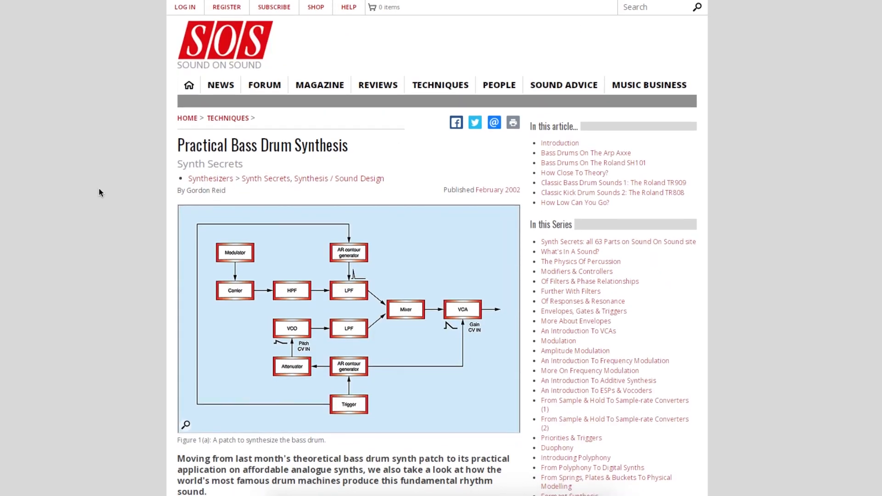
scroll(down, 3)
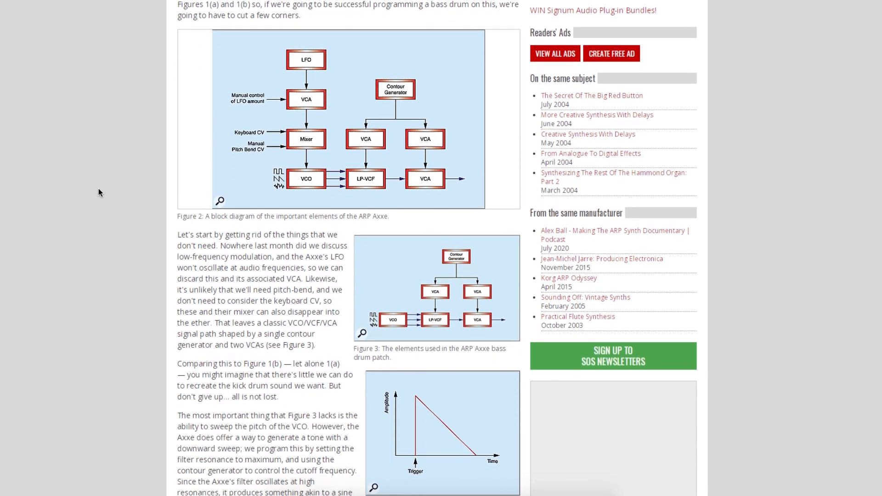
Step: Draw three envelope decay slopes of increasing length with the Line tool
scroll(down, 3)
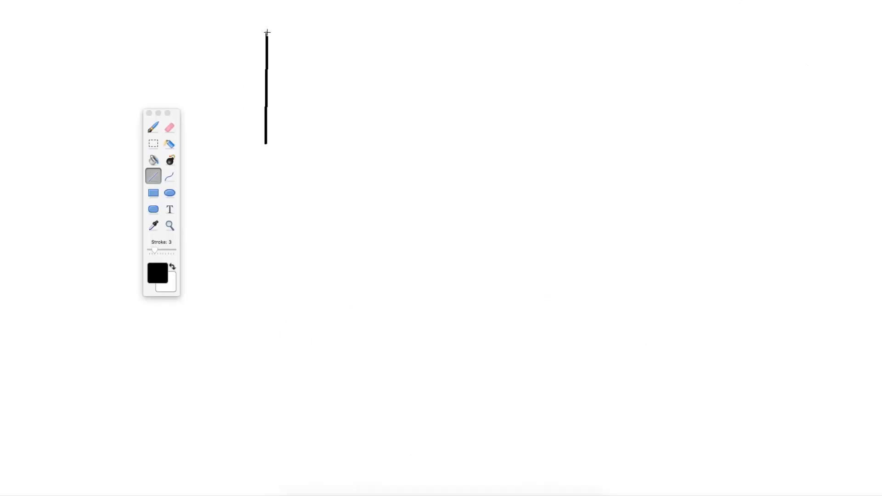
drag(267, 34, 409, 144)
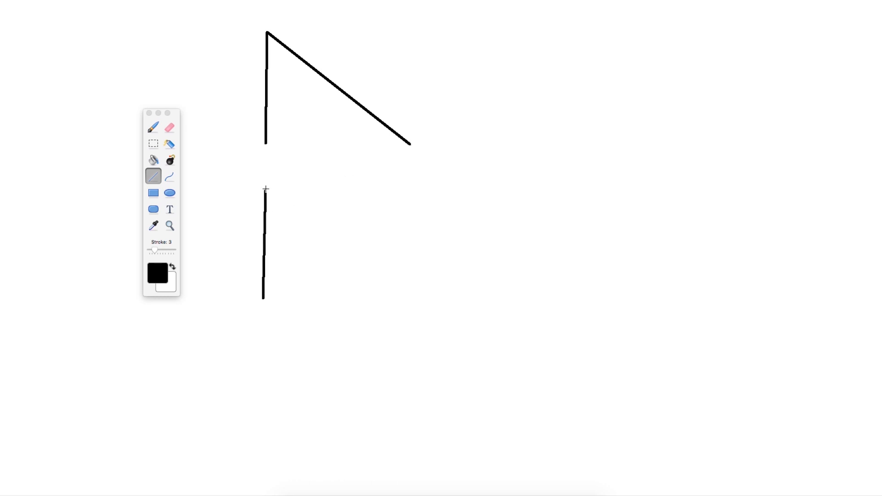
drag(265, 183, 534, 292)
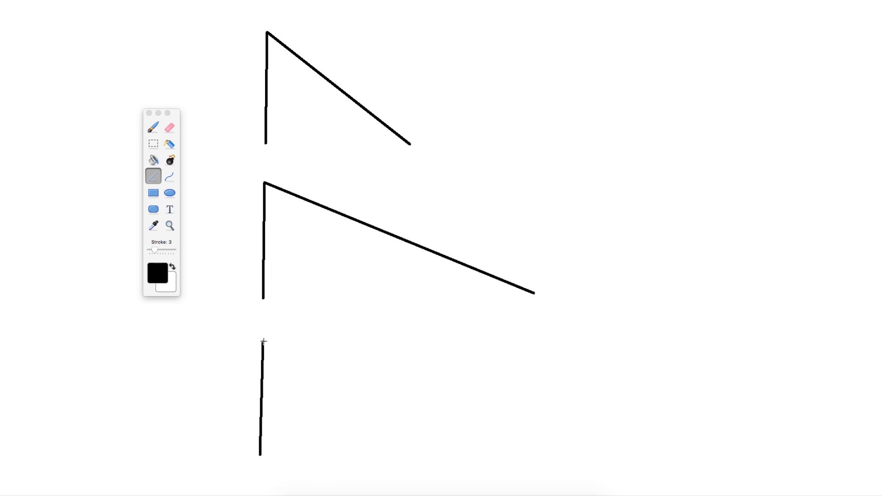
drag(262, 333, 779, 456)
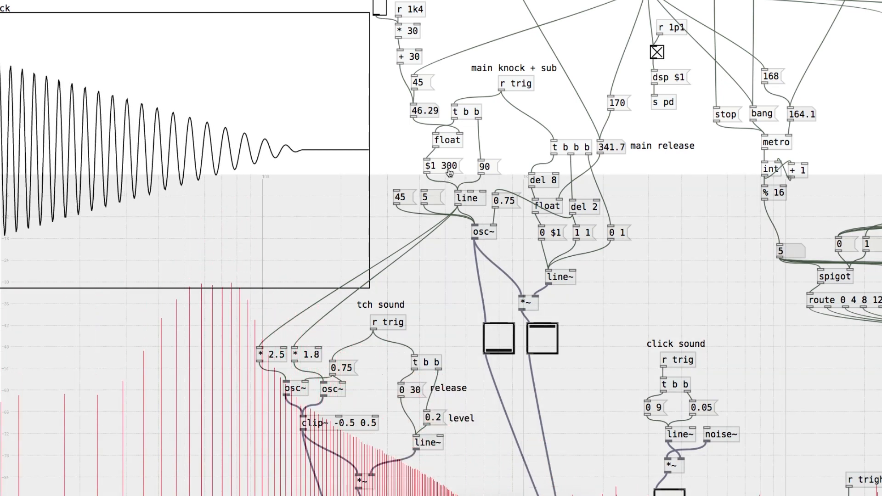
Step: Change the knock + sub glide message from '$1 300' to '$1 30'
click(484, 166)
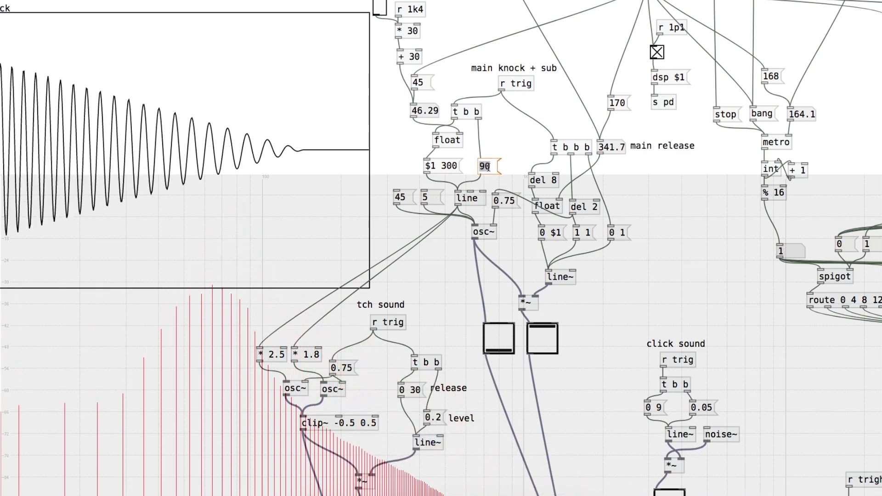
text(200)
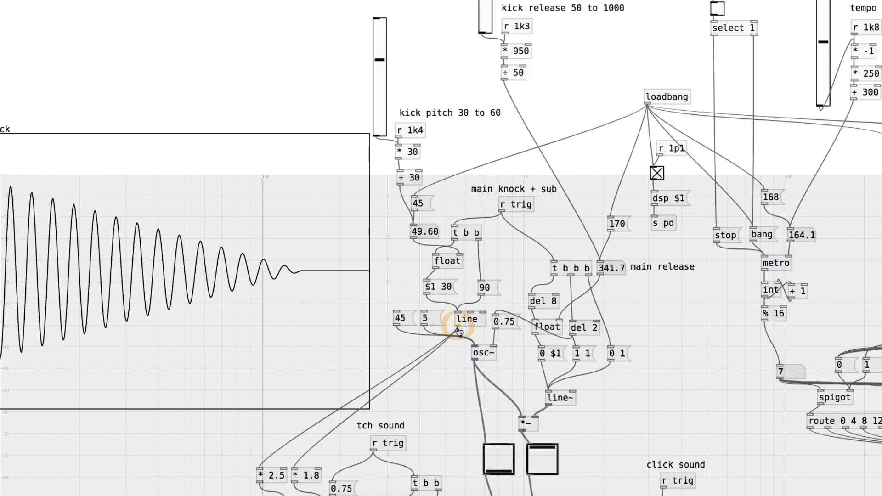
click(467, 319)
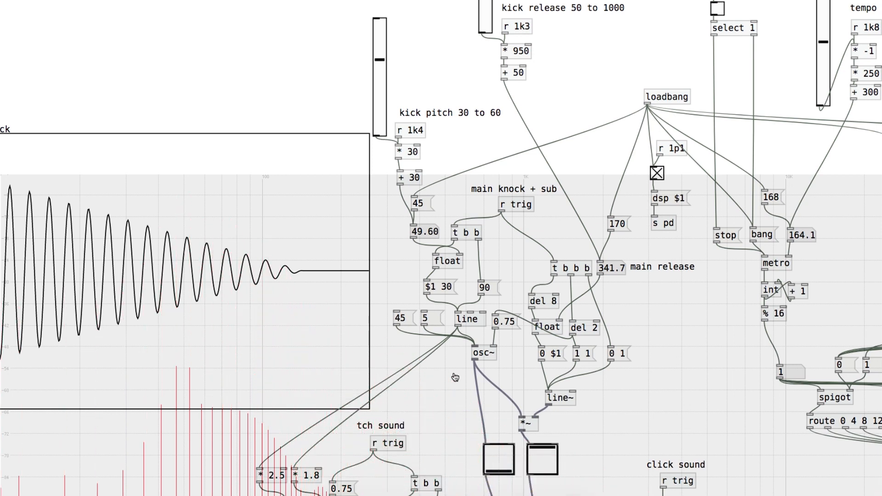
scroll(down, 3)
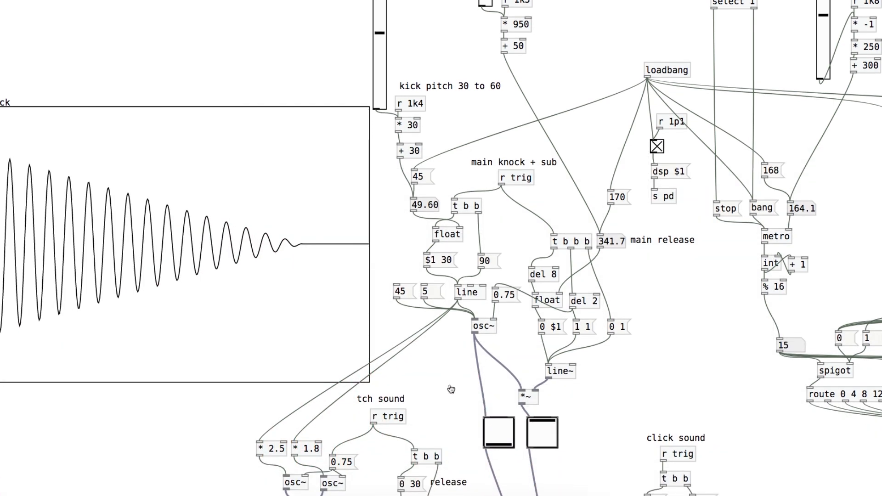
scroll(down, 3)
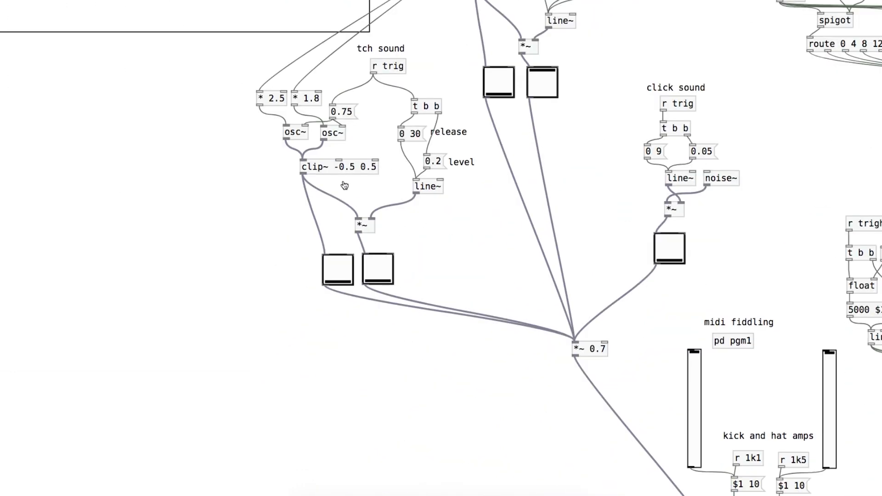
click(331, 166)
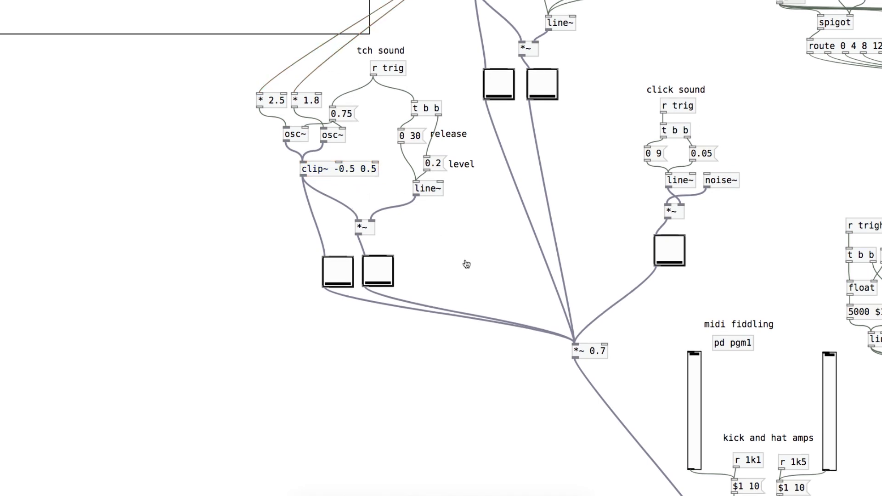
scroll(down, 3)
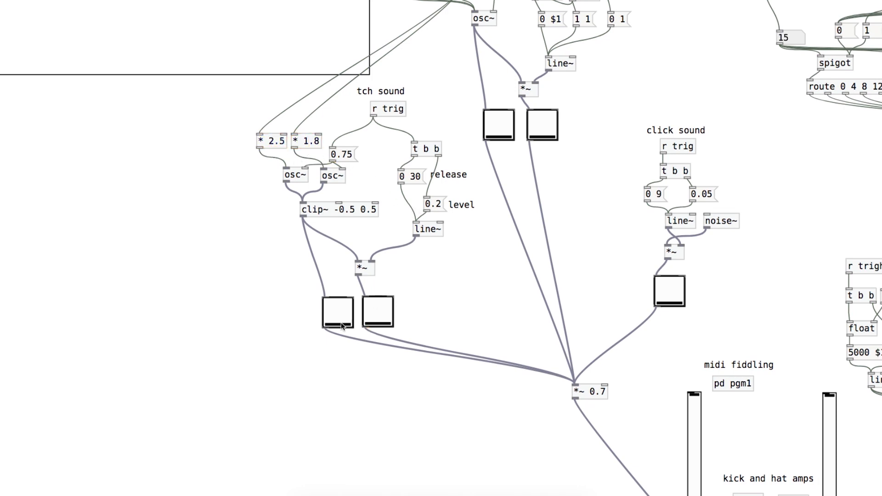
click(336, 312)
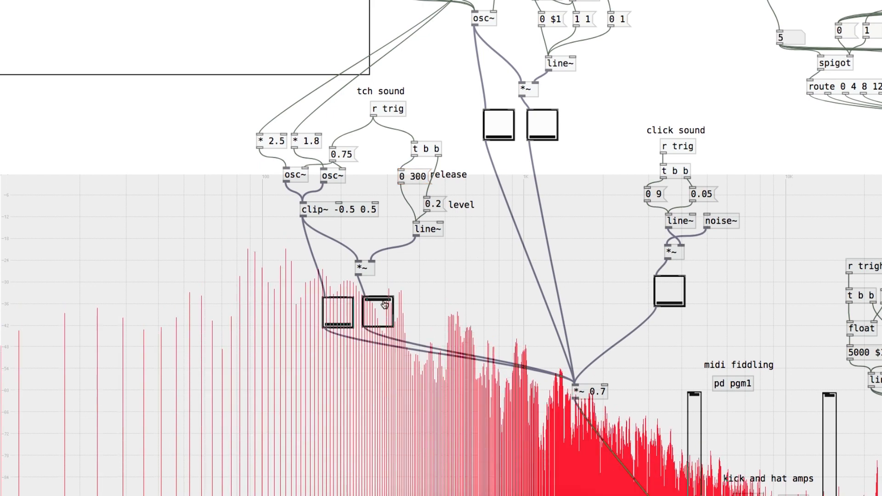
scroll(down, 3)
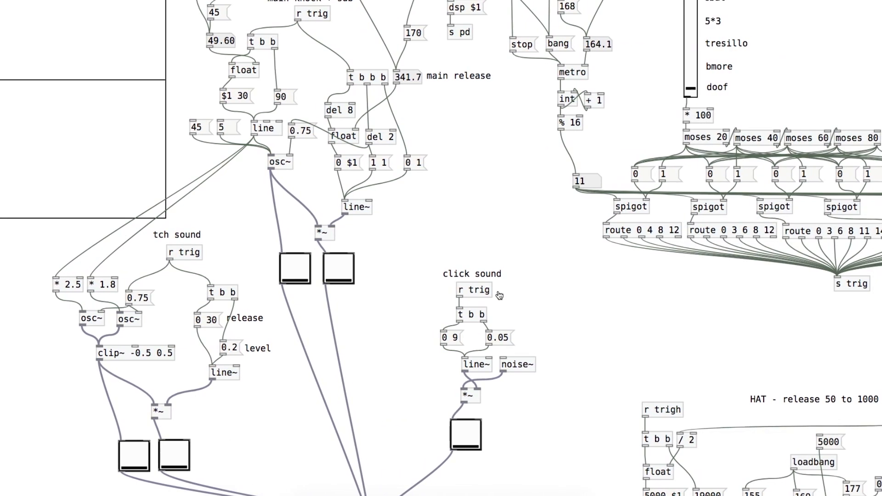
Step: Audition the click section's '0 9' envelope and raise kick pitch to about 56.92
scroll(down, 3)
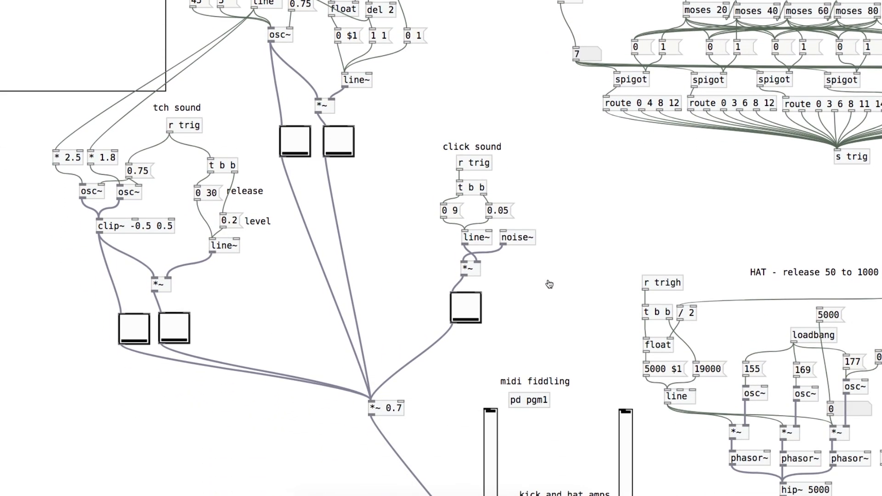
click(514, 238)
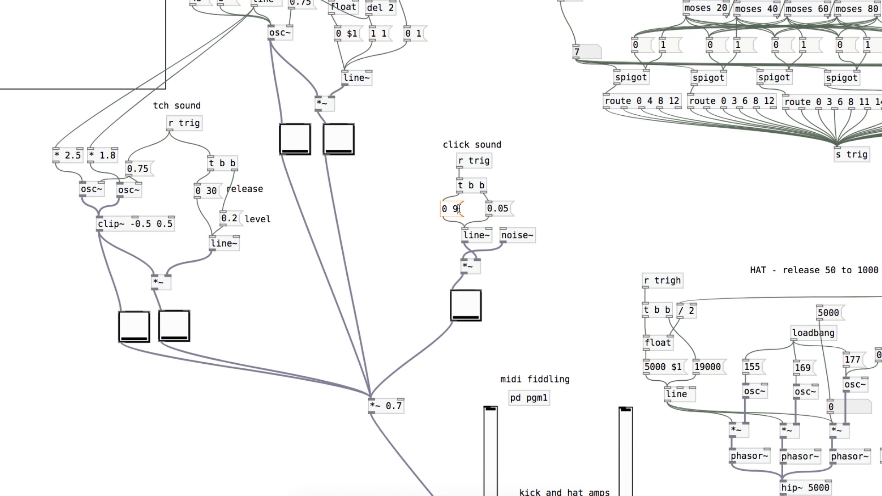
click(466, 323)
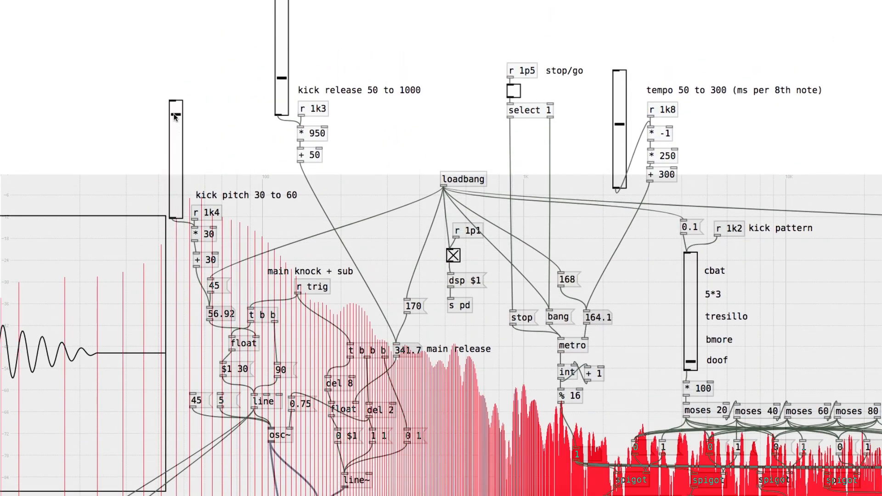
Step: Set tempo to about 103, kick release to about 454, and kick pattern to bmore
drag(176, 115, 175, 153)
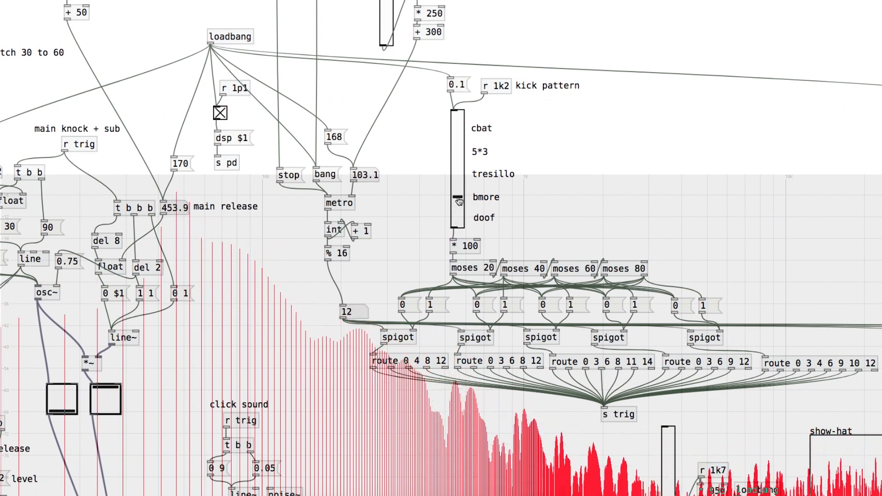
drag(455, 203, 458, 130)
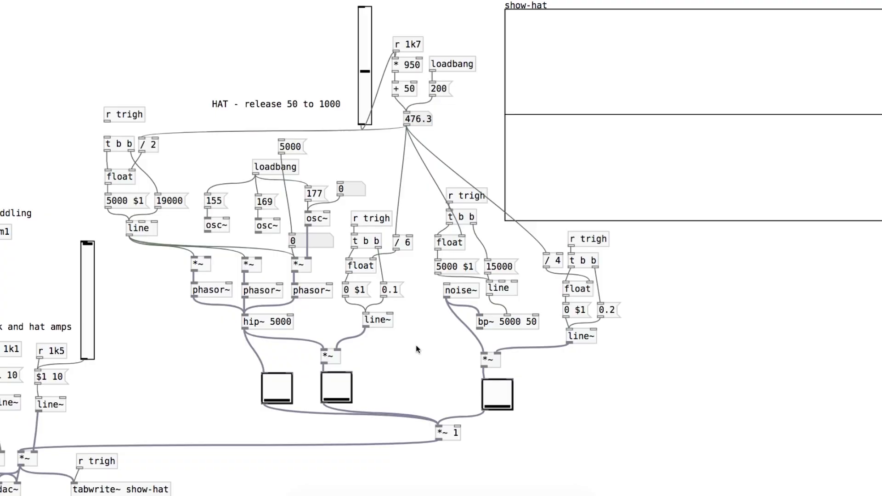
mouse_move(330, 238)
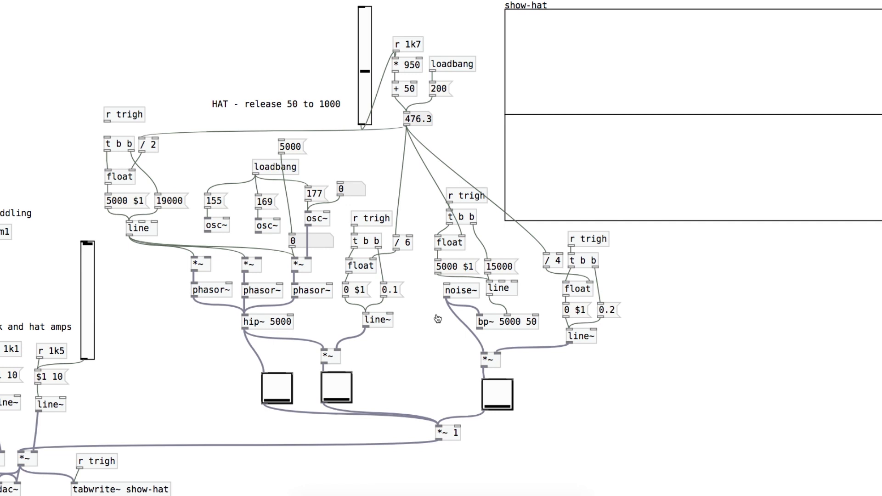
Step: Push the hi-hat release up to about 843, then back down to 468.8
click(459, 291)
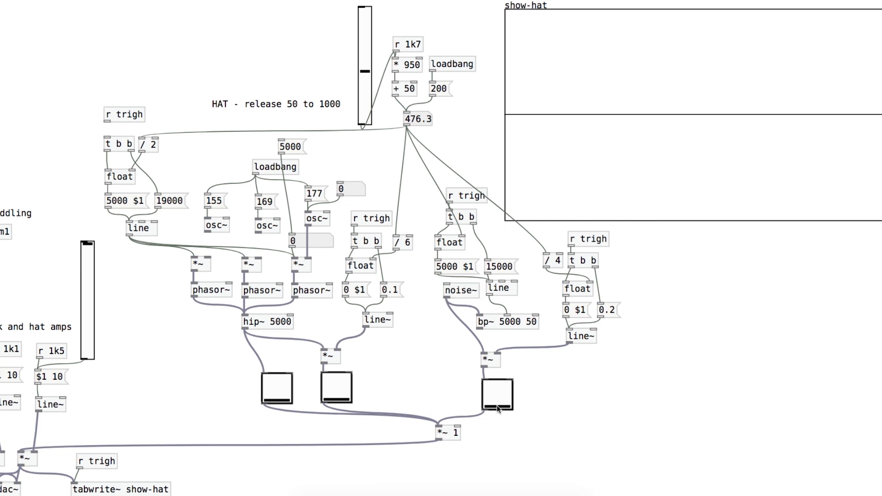
click(497, 392)
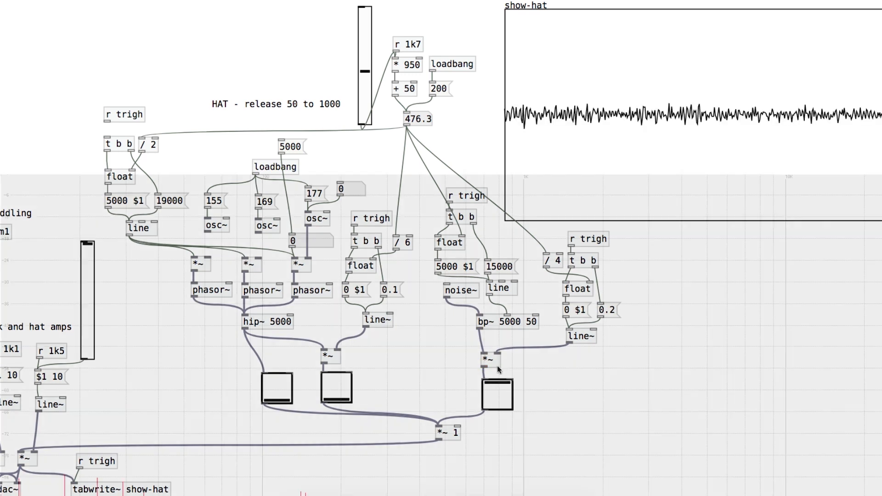
drag(364, 73, 364, 26)
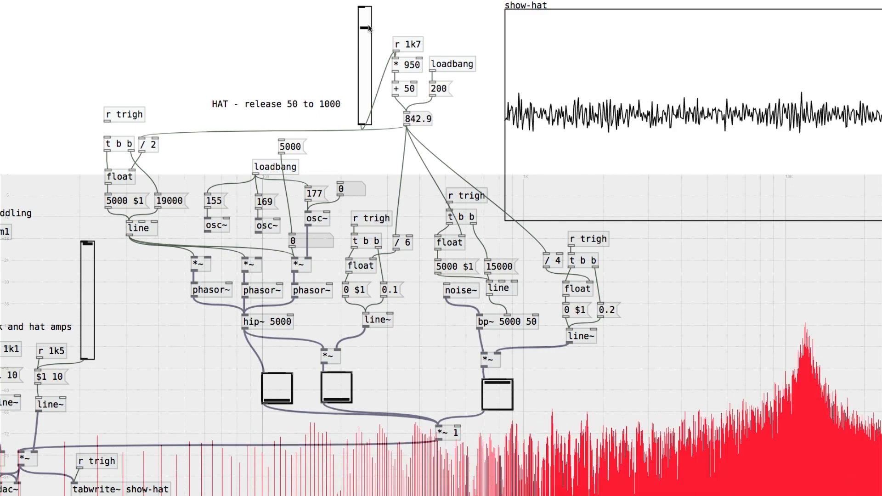
drag(365, 28, 364, 73)
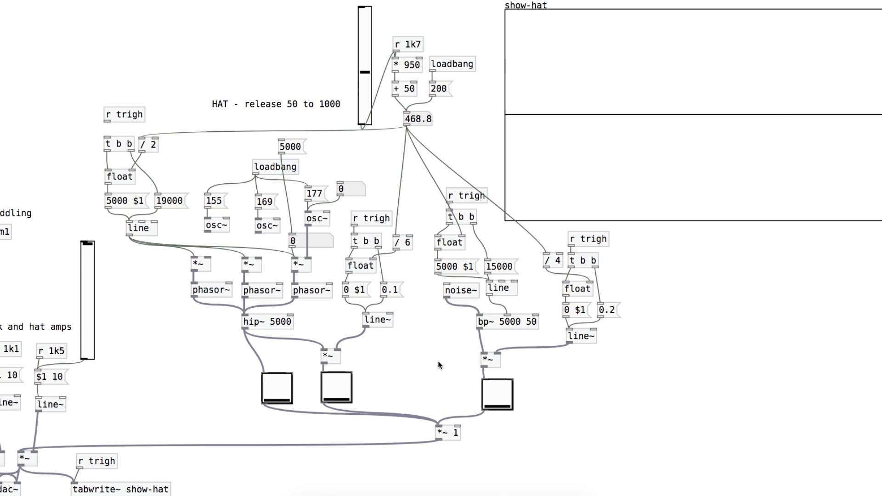
mouse_move(425, 373)
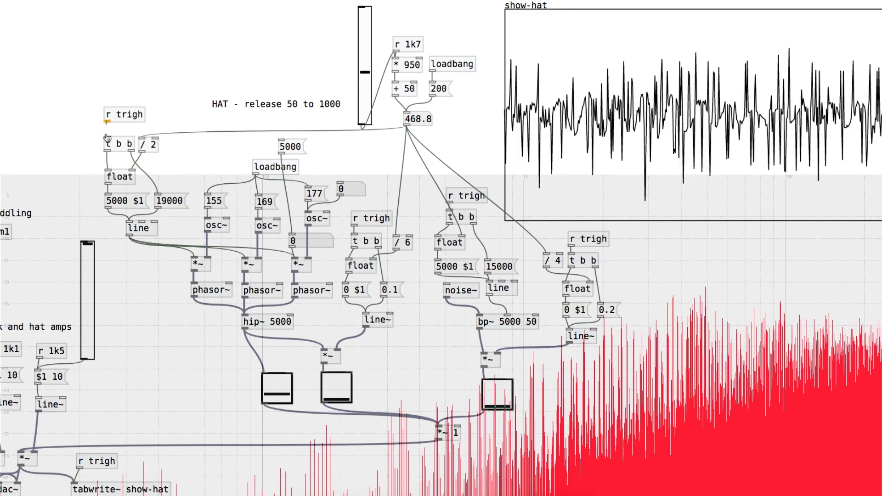
Step: Sweep the hi-hat release up to about 910, then settle it at 311.8
drag(365, 76, 365, 28)
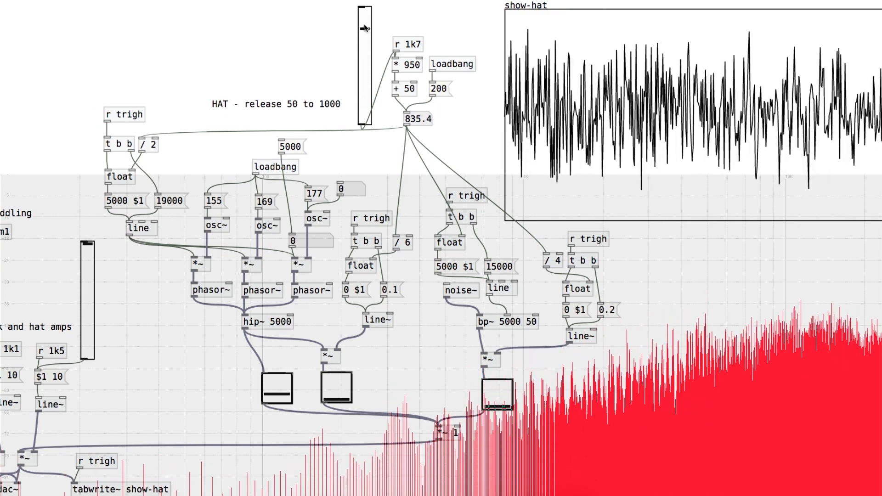
drag(364, 28, 364, 20)
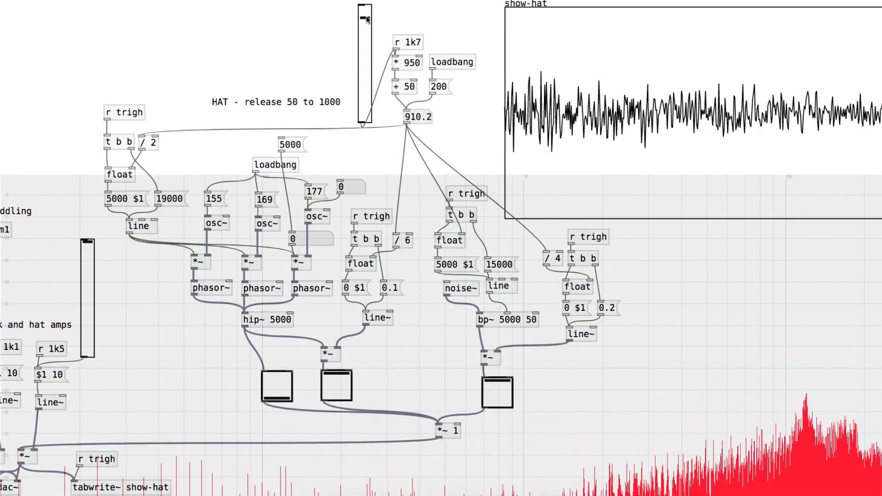
drag(363, 20, 362, 73)
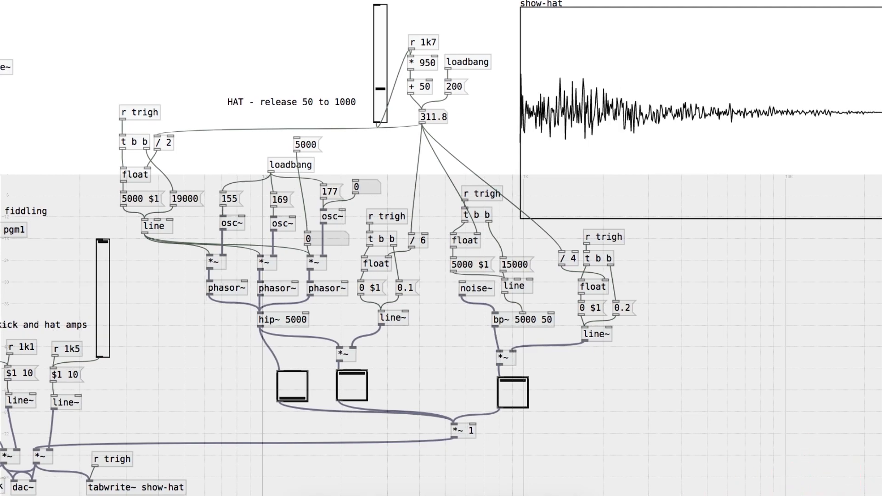
Step: Scroll to the hat pattern slider and raise the hi-hat release to 685.8
scroll(down, 3)
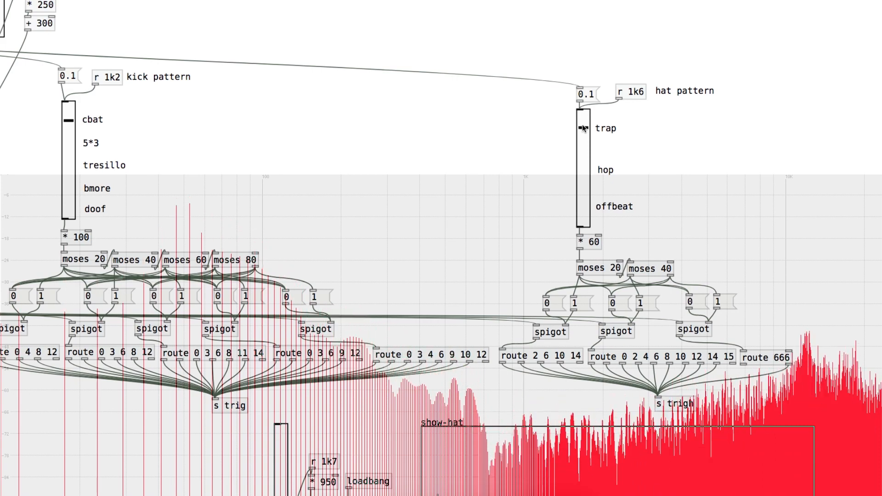
scroll(down, 3)
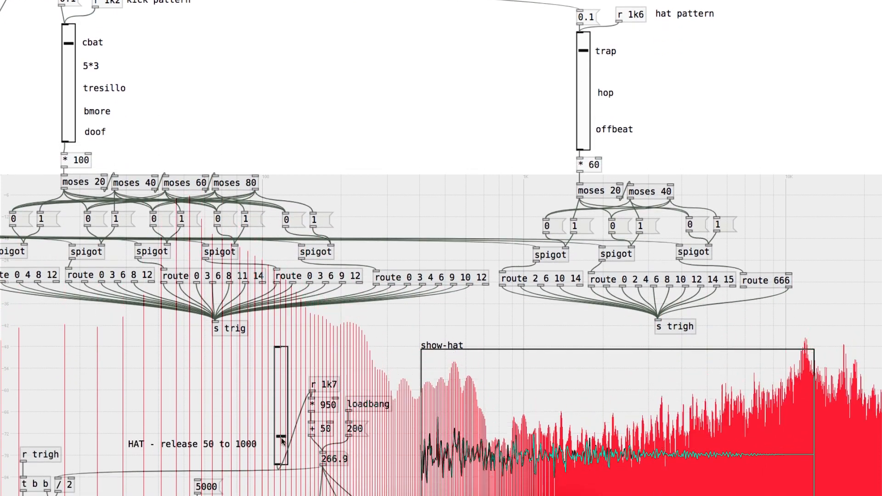
drag(279, 441, 280, 371)
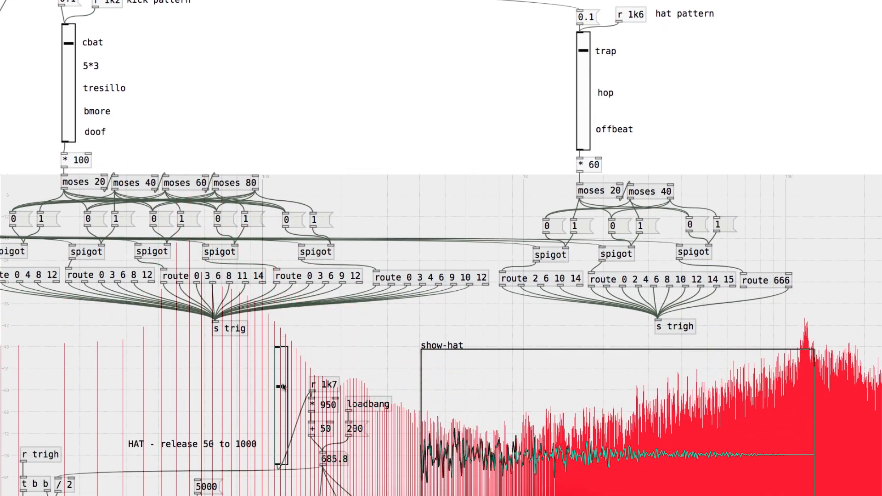